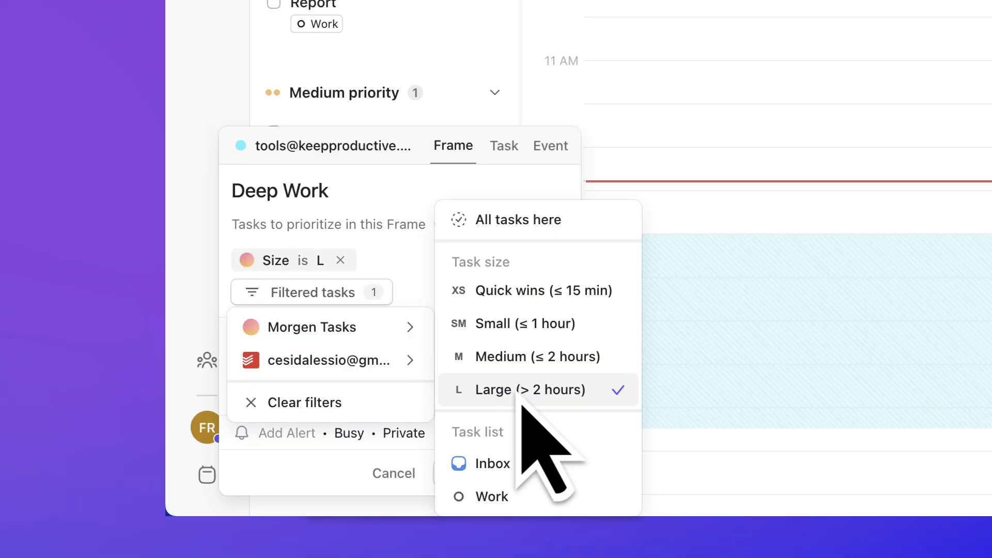
Restrict the frame's filtered tasks to Large (> 2 hours) items from the Work list.
click(492, 497)
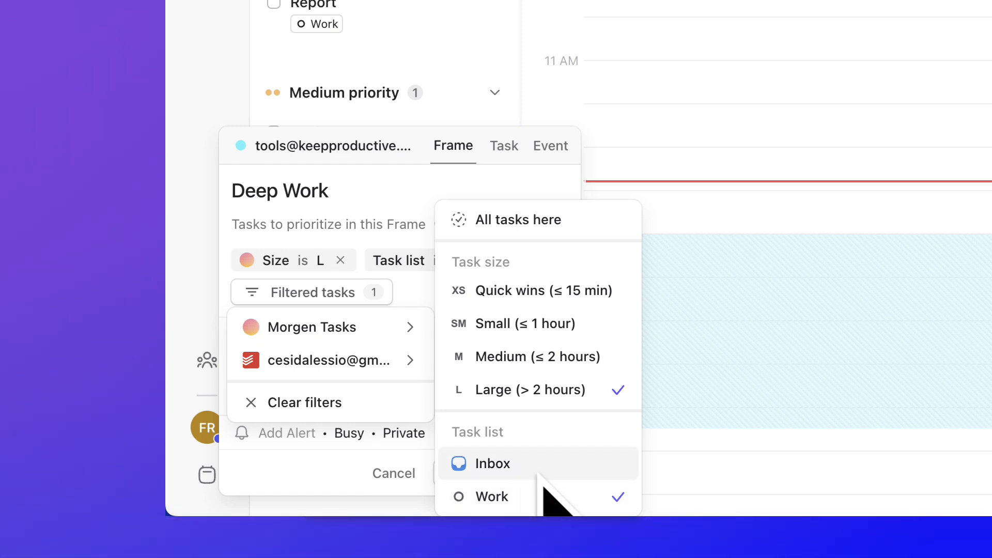
click(493, 496)
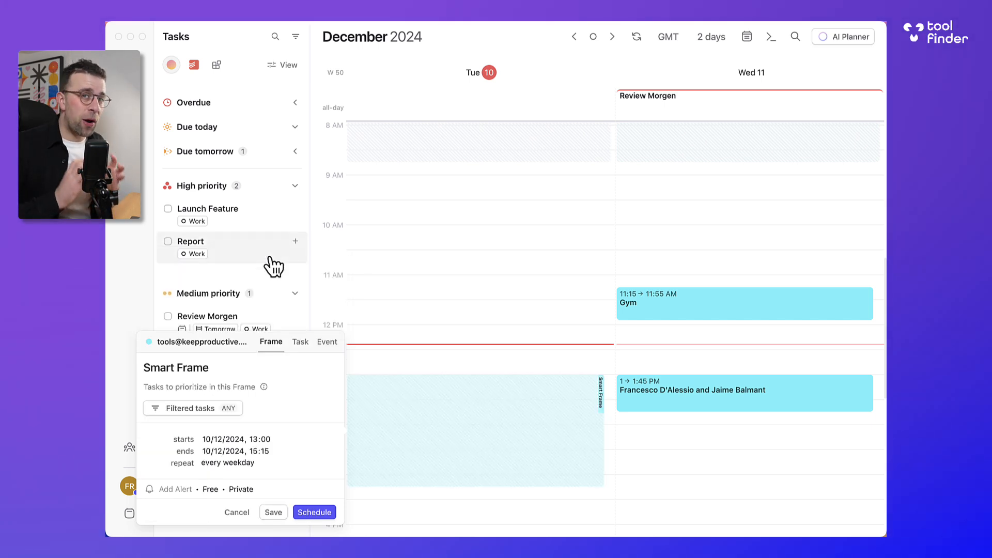
Title the frame 'Deep Work' and switch its availability from Free to Busy.
text(De)
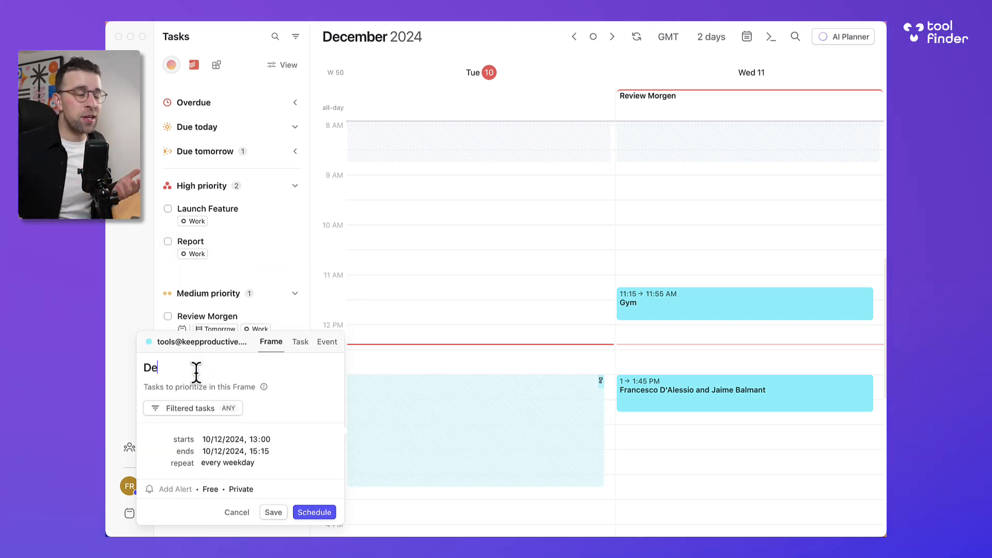
text(Deep Work)
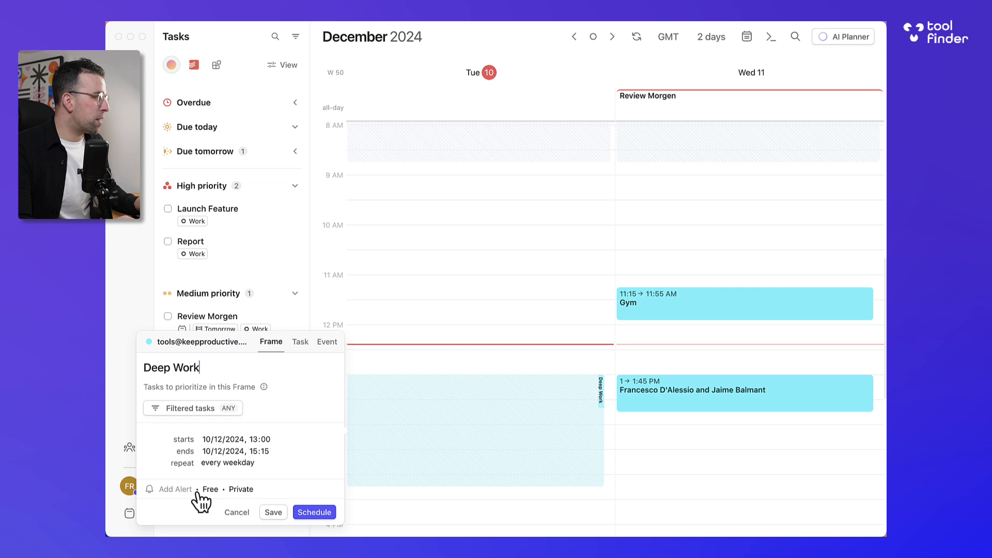
click(208, 489)
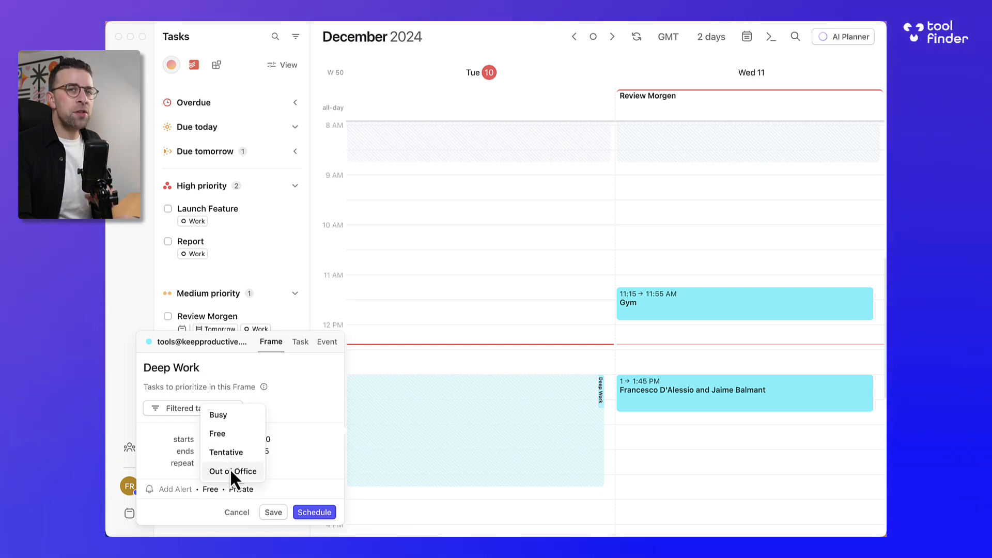
click(218, 414)
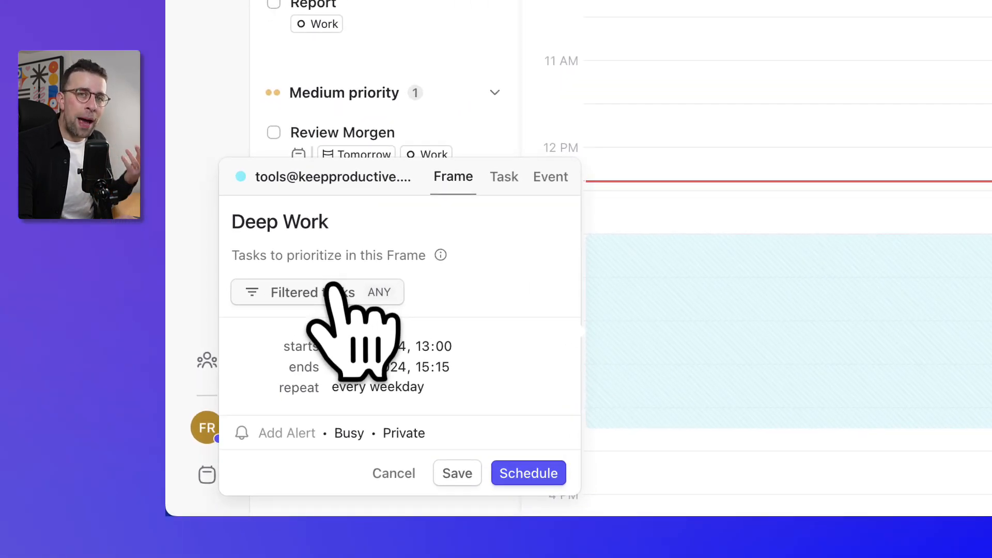
Filter Deep Work to Large (> 2 hours) tasks from the Work task list only.
click(294, 293)
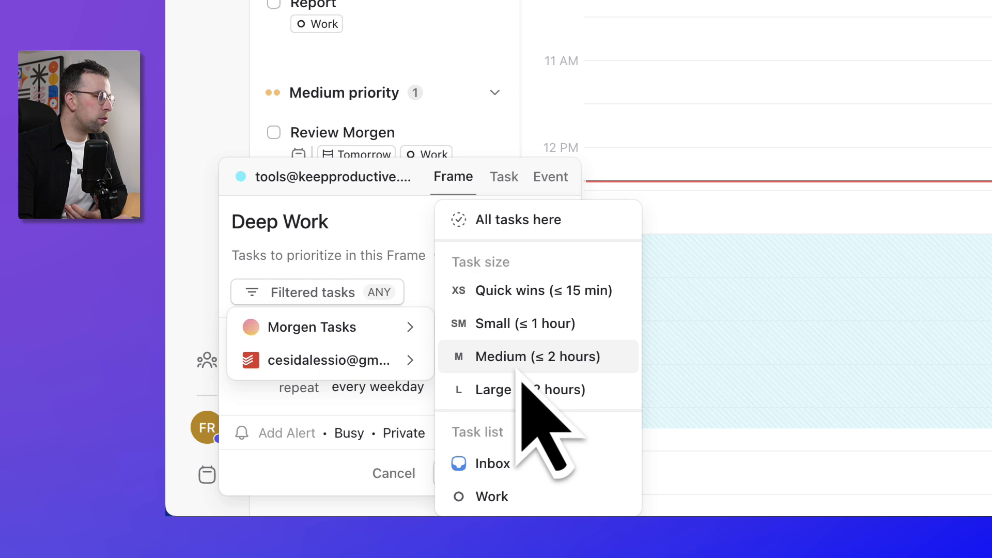
click(531, 390)
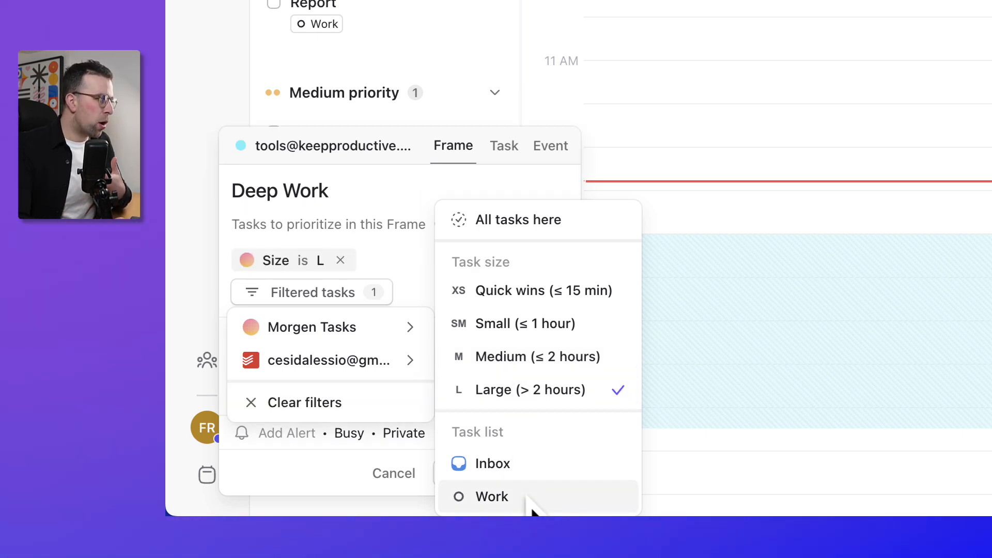
click(491, 496)
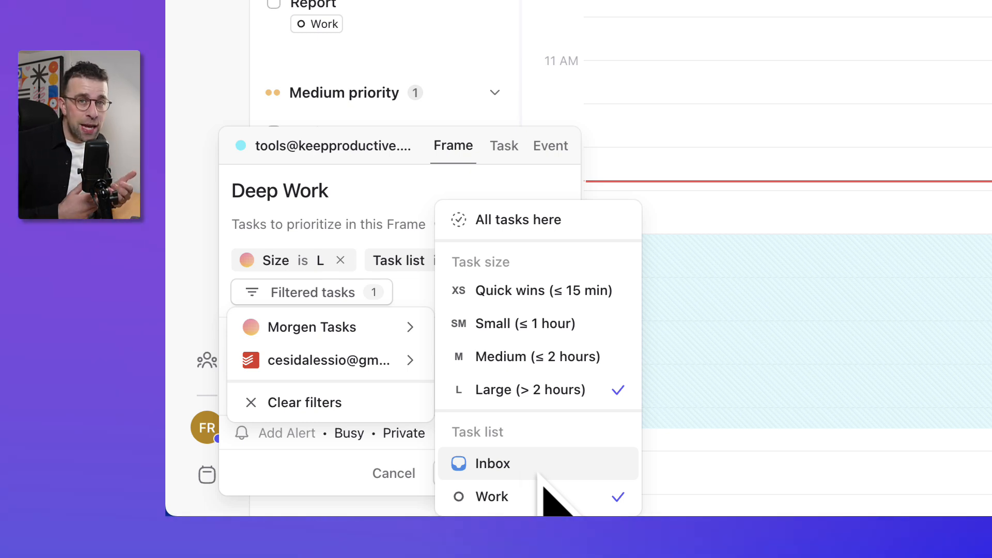
click(493, 496)
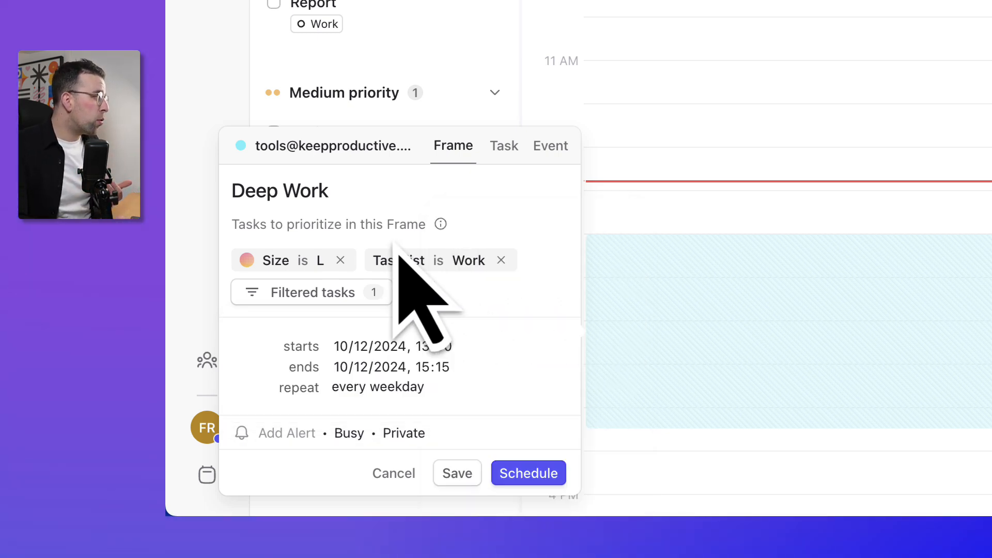
click(468, 260)
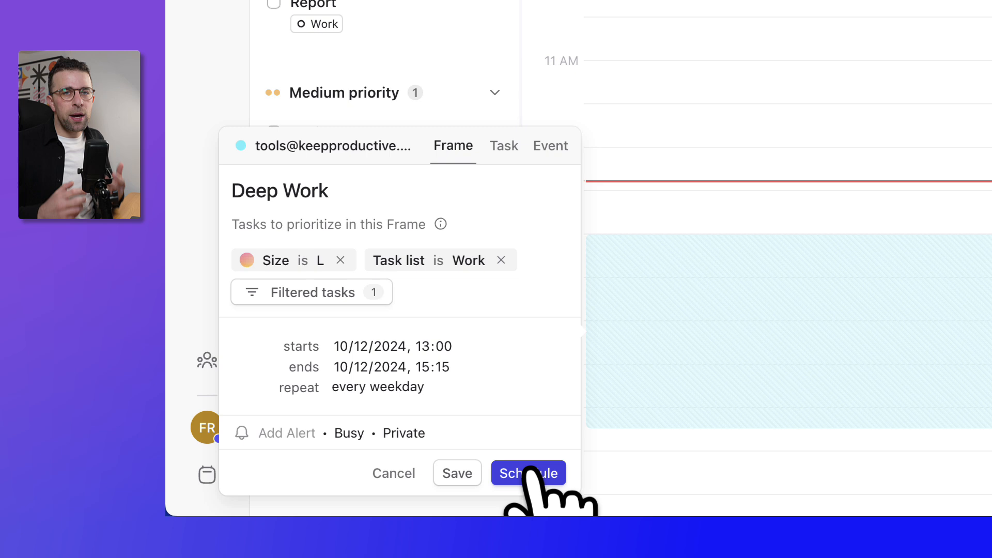
Schedule the frame, review the AI Planner's default duration, and accept all proposed Launch Feature placements.
click(528, 473)
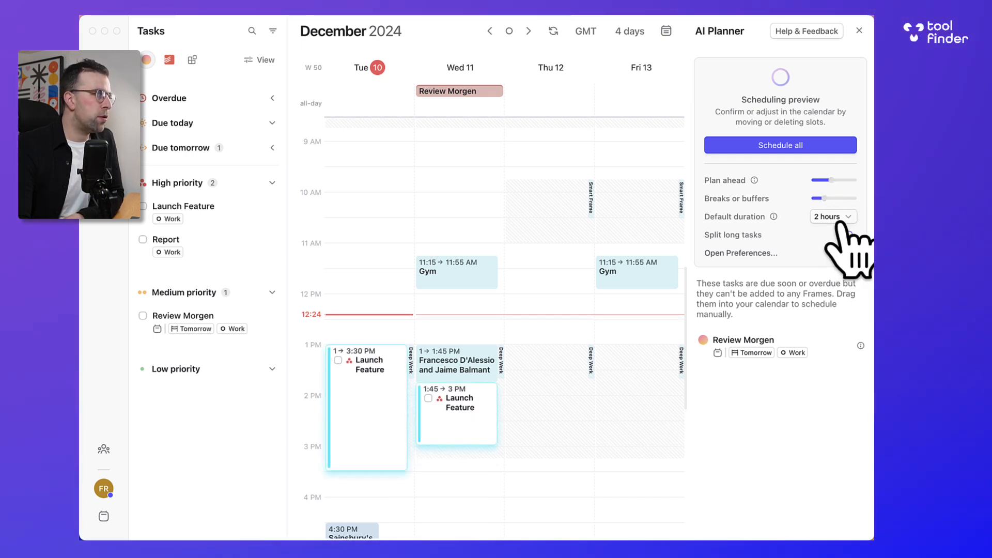
click(847, 235)
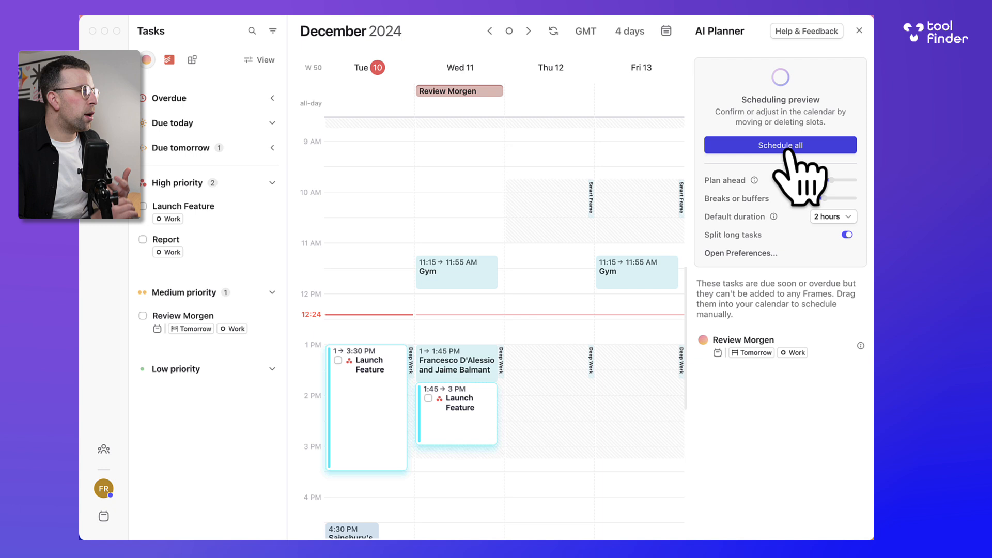
click(780, 144)
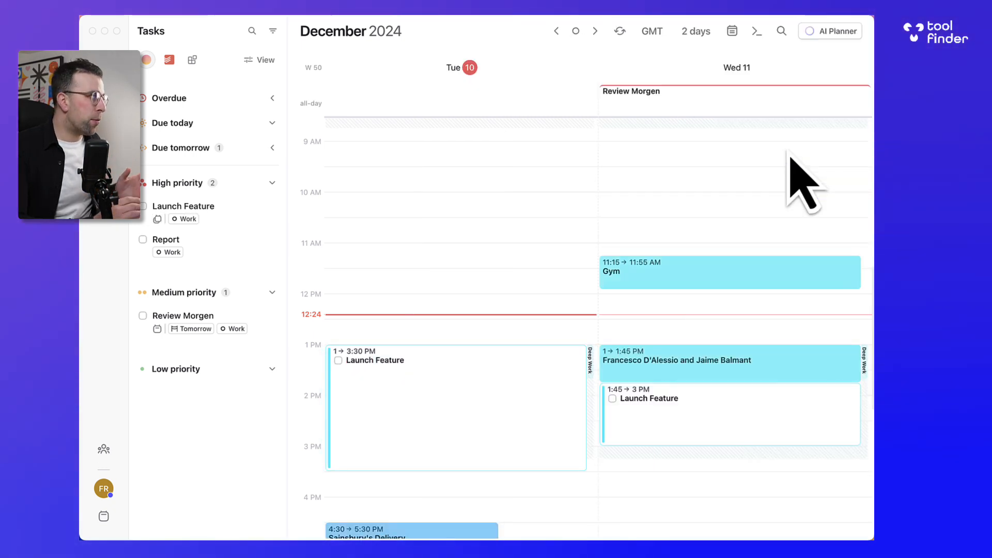
Save Report with its due date moved to 19/12/2024.
click(835, 30)
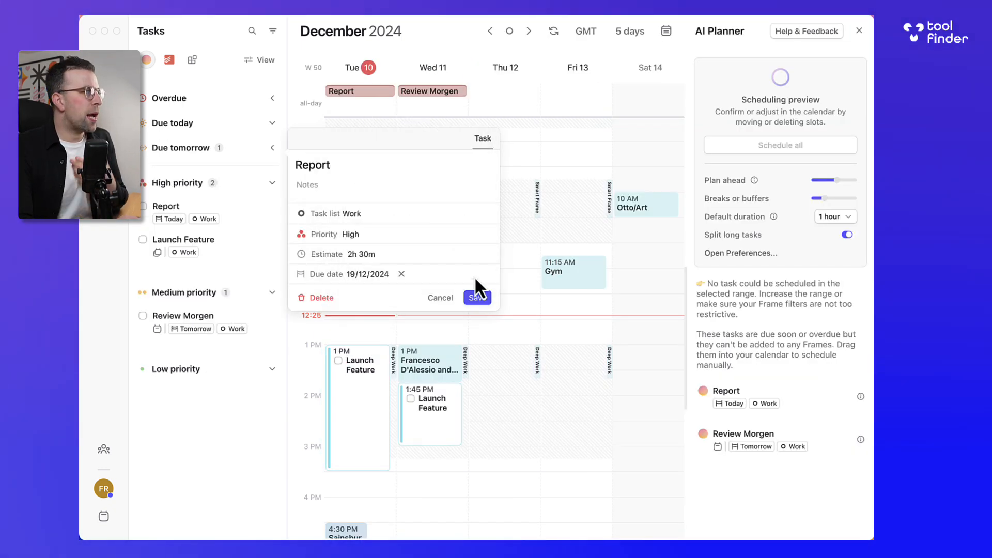
click(477, 298)
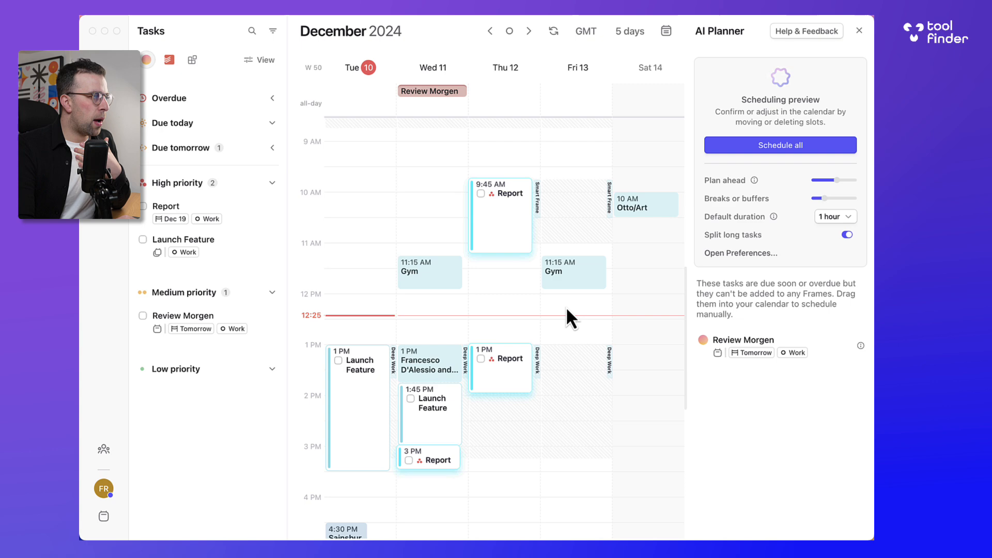
mouse_move(608, 269)
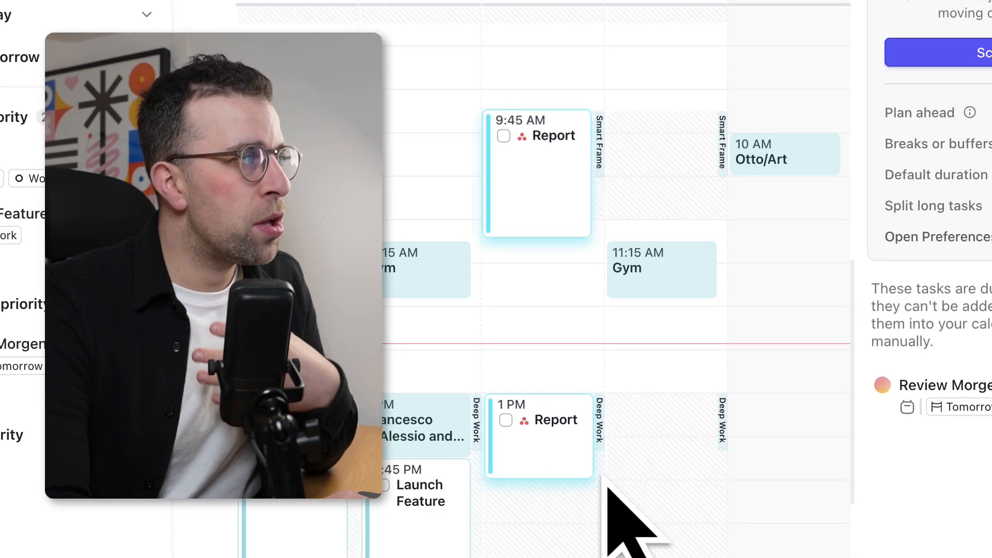
mouse_move(588, 222)
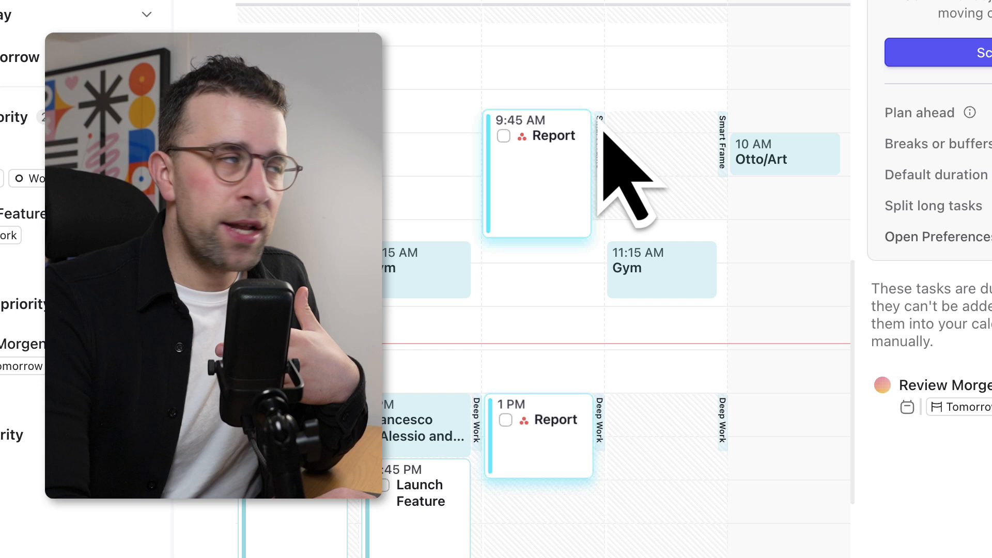
mouse_move(570, 190)
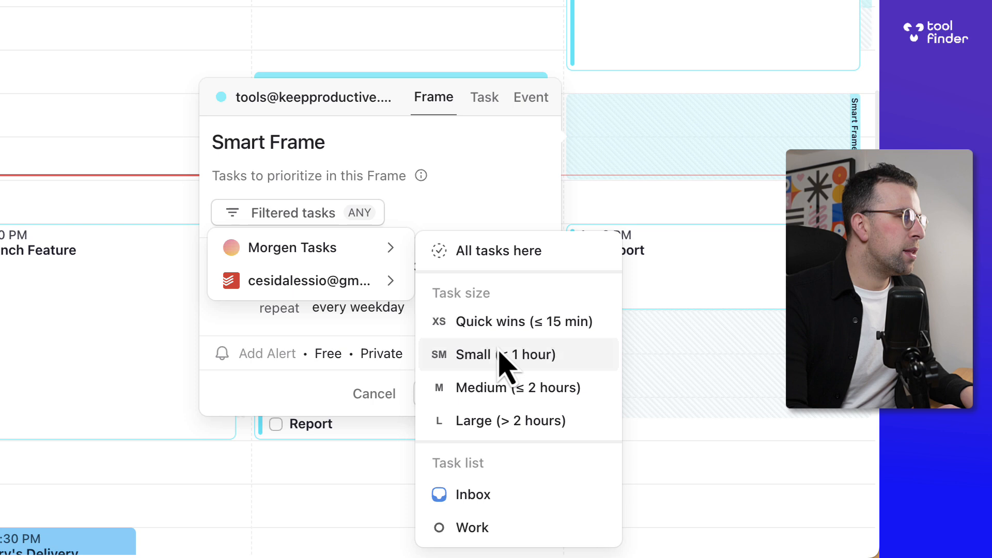
Filter the new frame to Small Inbox tasks, title it 'Wild Time' and schedule it.
click(506, 355)
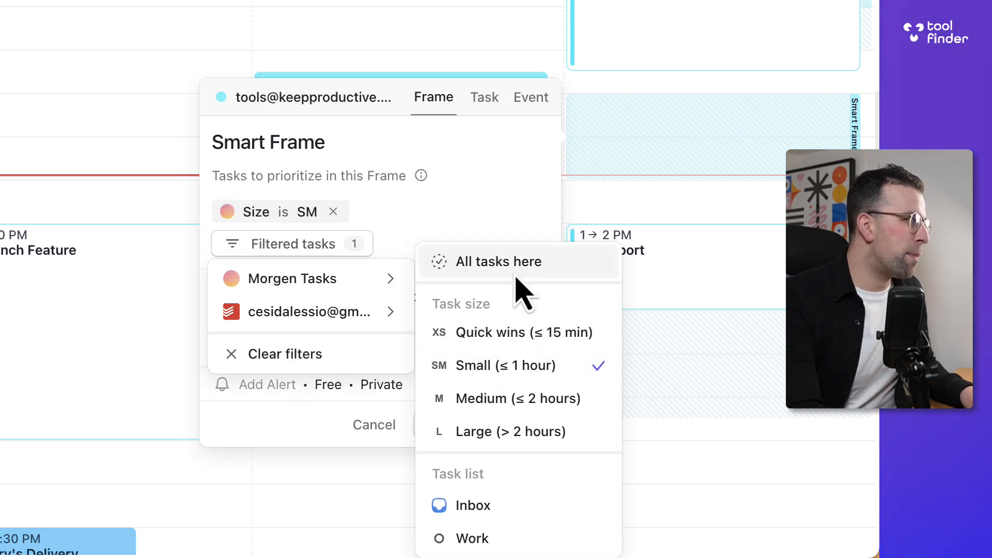
click(472, 506)
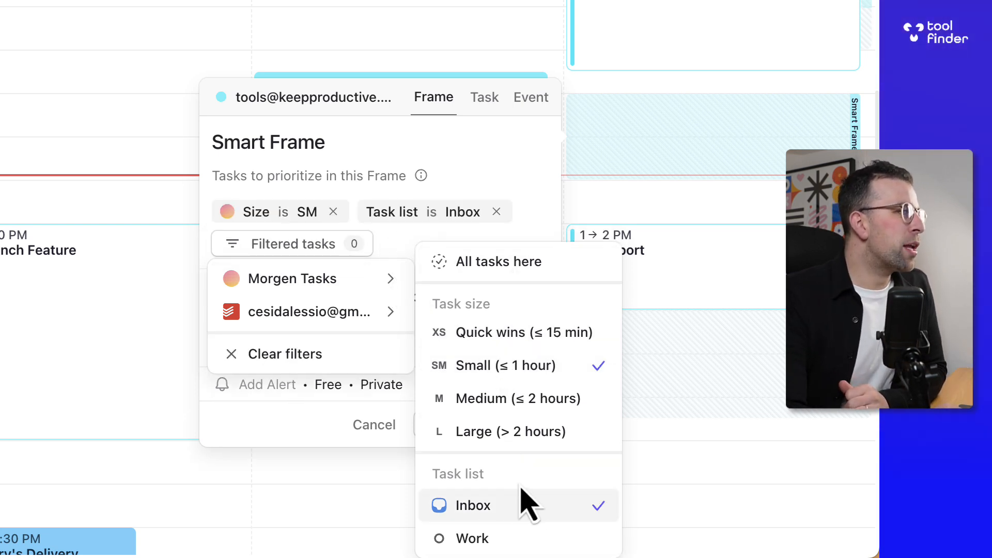
text(Wild Time)
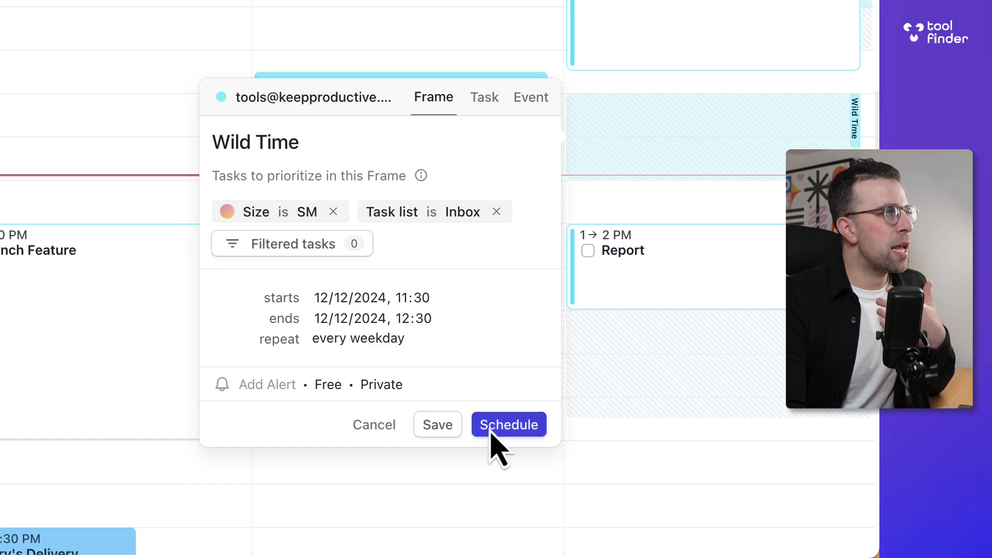
click(509, 423)
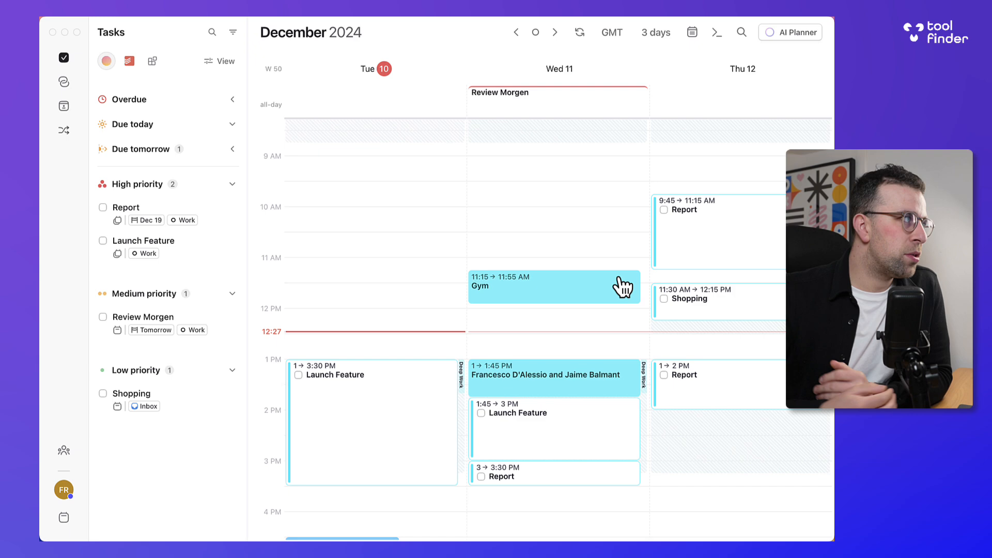
Scroll through the AI Planner preferences, then show the connected external accounts list.
click(791, 32)
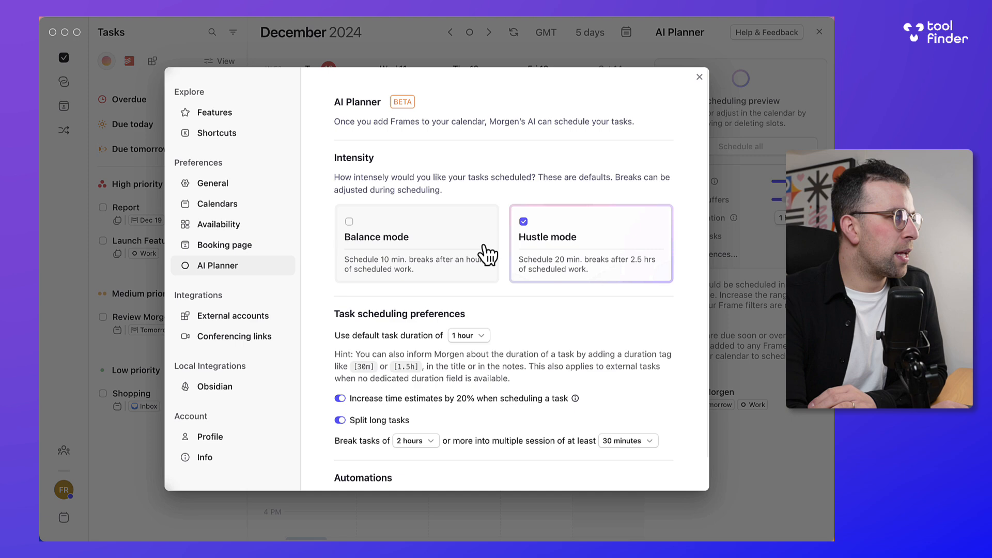
scroll(down, 3)
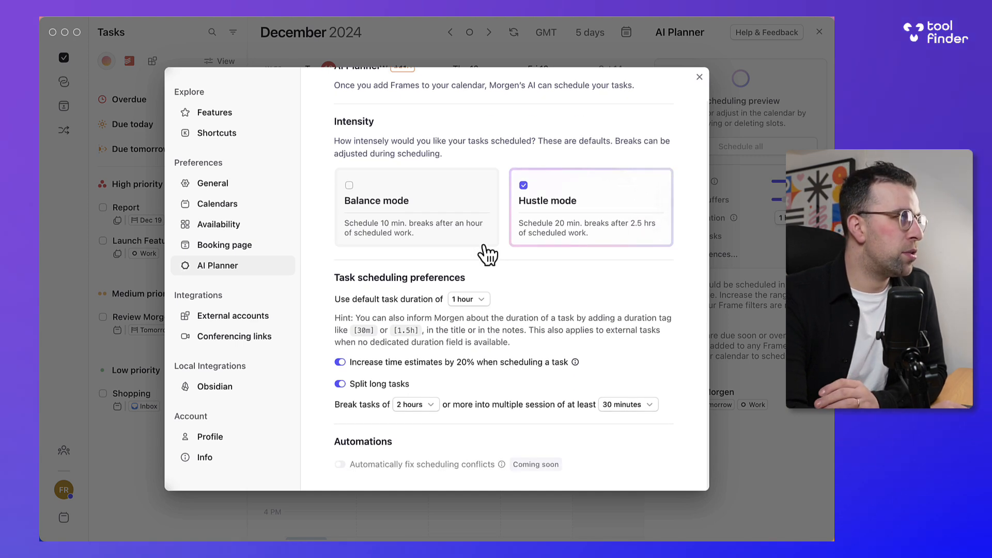
mouse_move(357, 385)
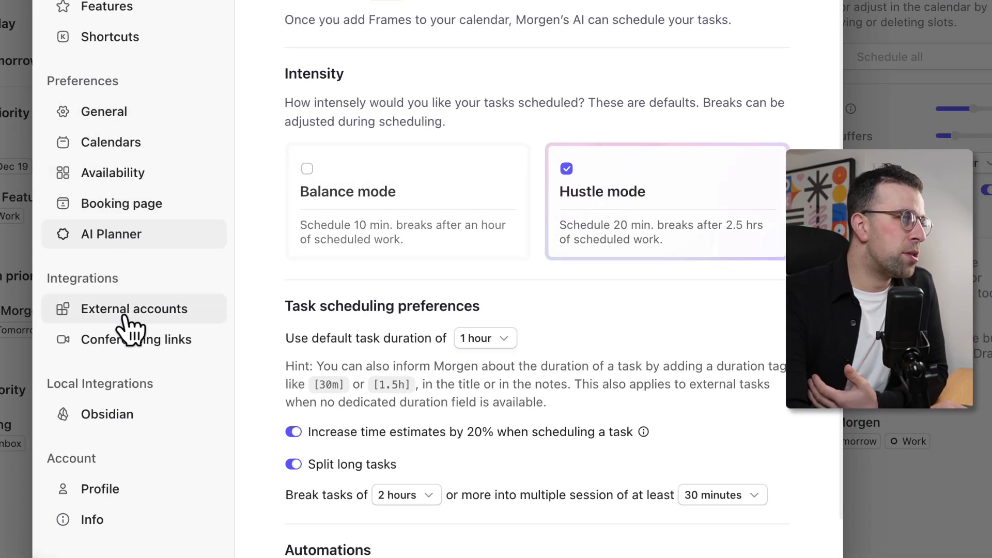
click(133, 310)
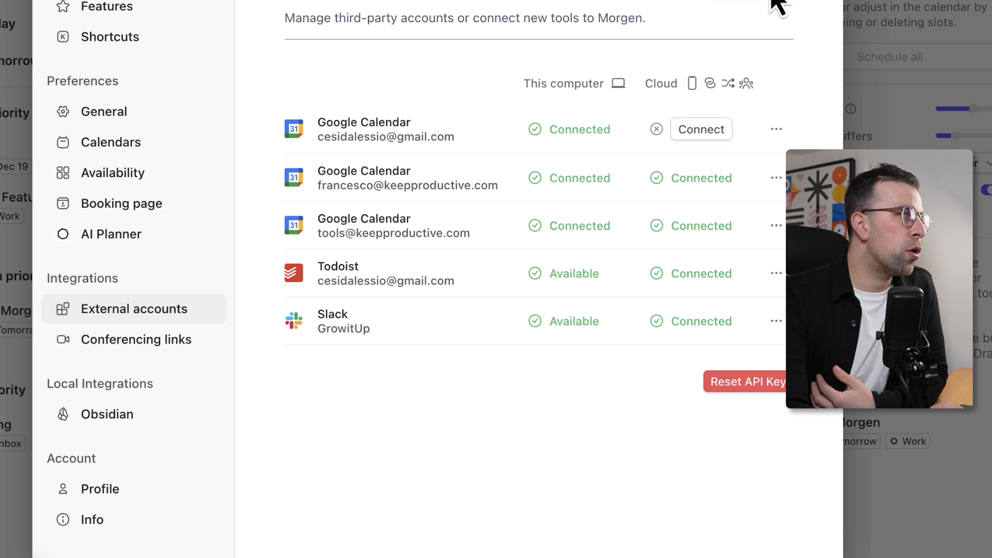